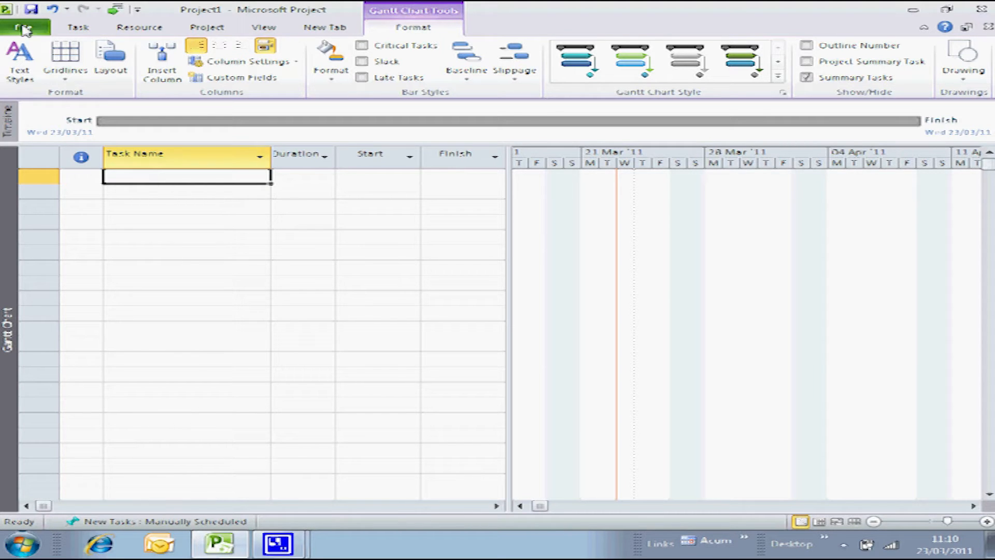
Step: Open Project Options from the File menu
{"action": "left_click", "coordinate": [24, 27]}
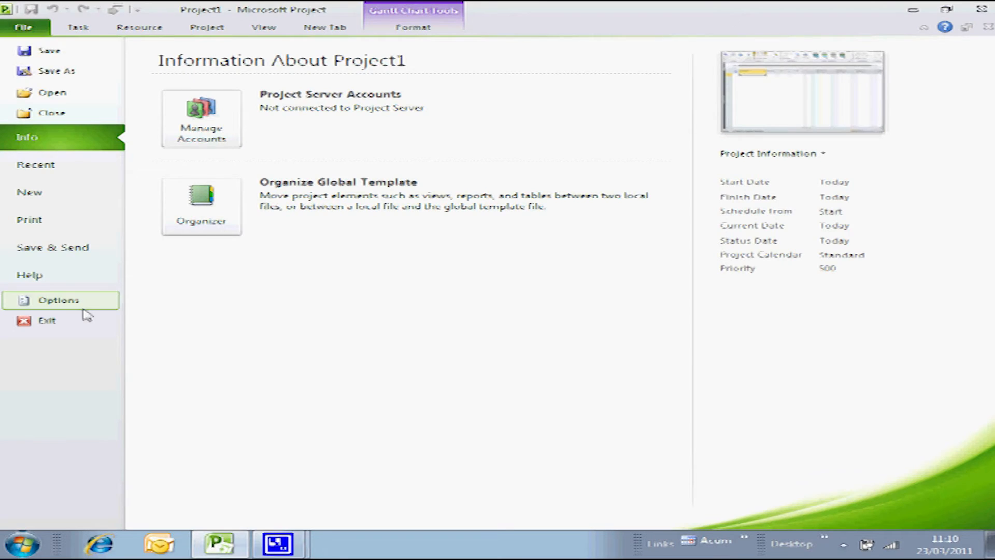
{"action": "left_click", "coordinate": [59, 299]}
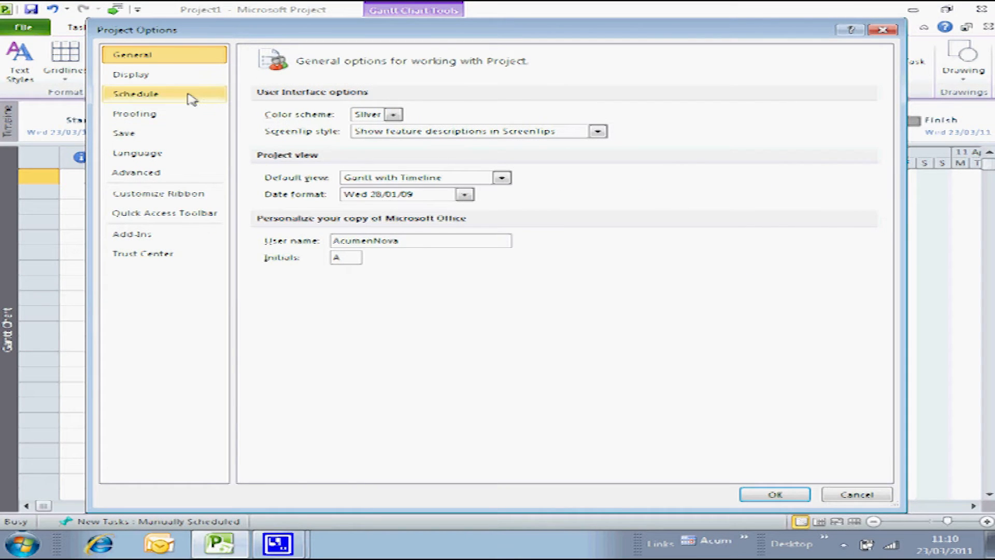
Step: Set 'New tasks created' to Auto Scheduled in the Schedule options and confirm
{"action": "left_click", "coordinate": [135, 93]}
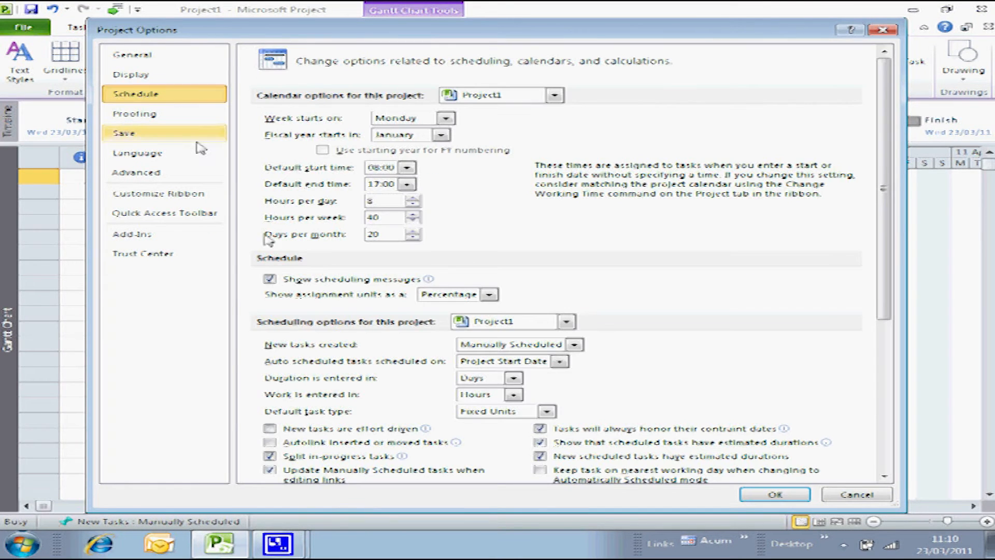
{"action": "mouse_move", "coordinate": [276, 337]}
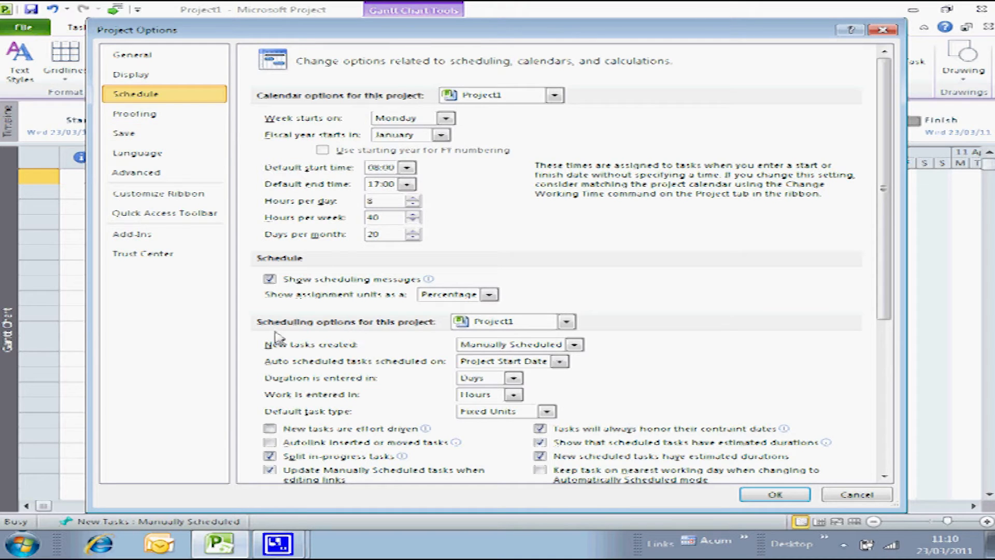
{"action": "mouse_move", "coordinate": [367, 348]}
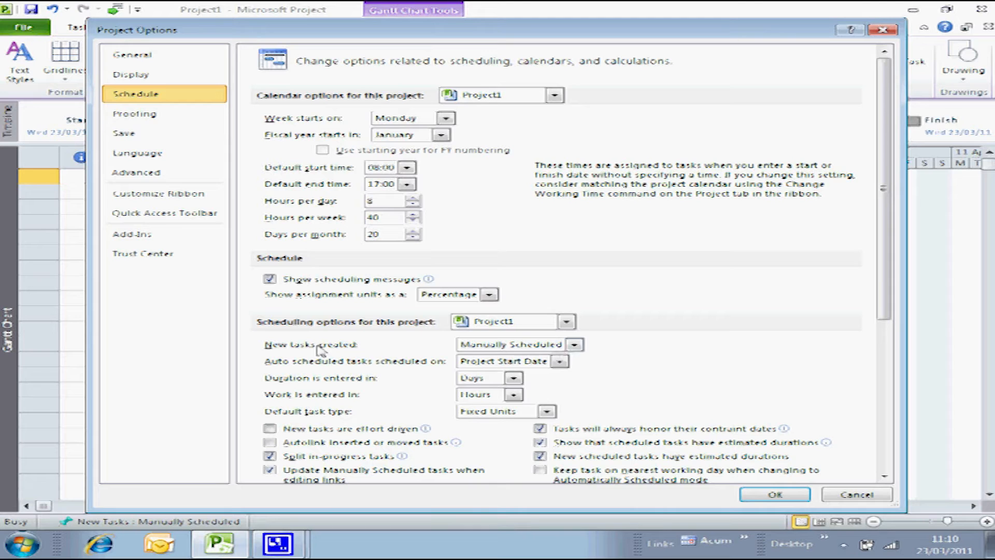
{"action": "left_click", "coordinate": [573, 345]}
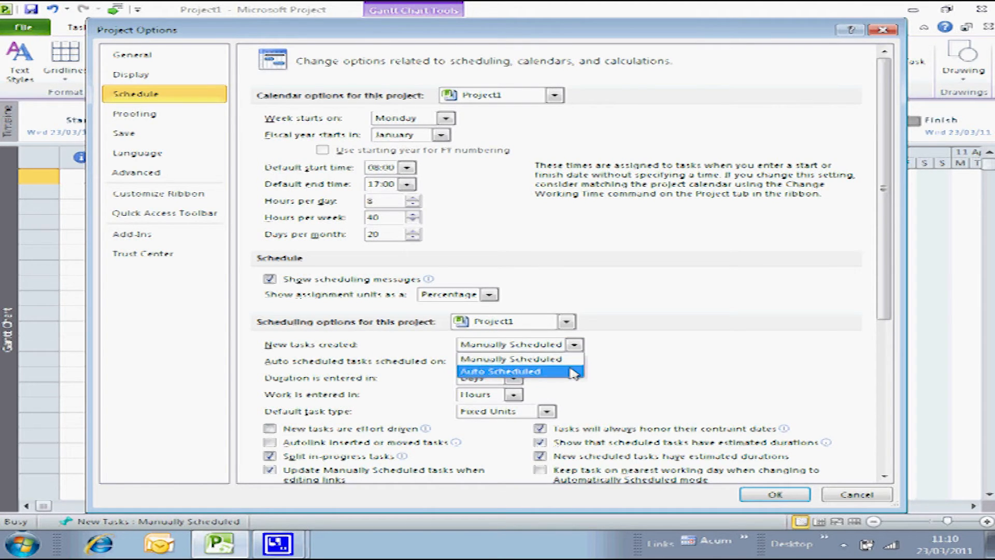
{"action": "left_click", "coordinate": [514, 371]}
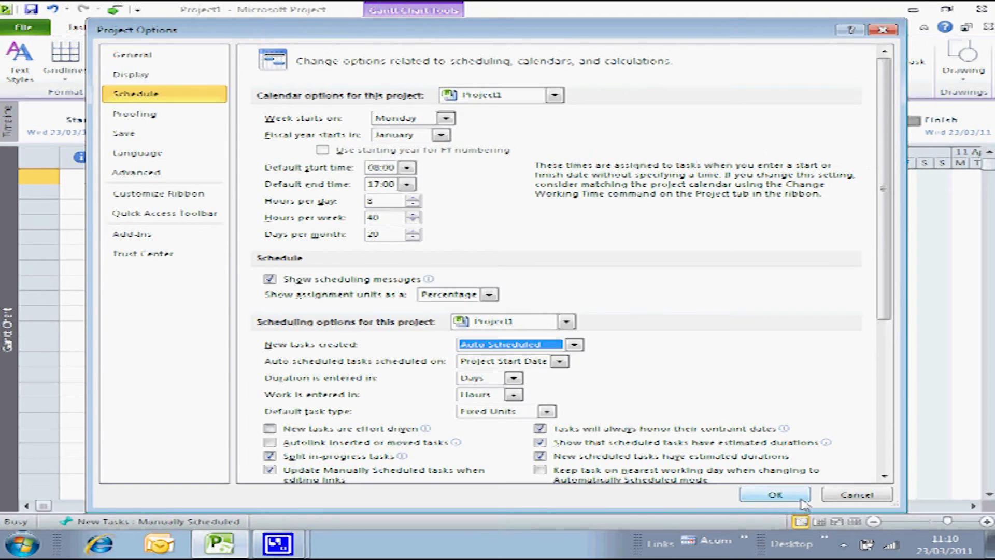
{"action": "left_click", "coordinate": [774, 494]}
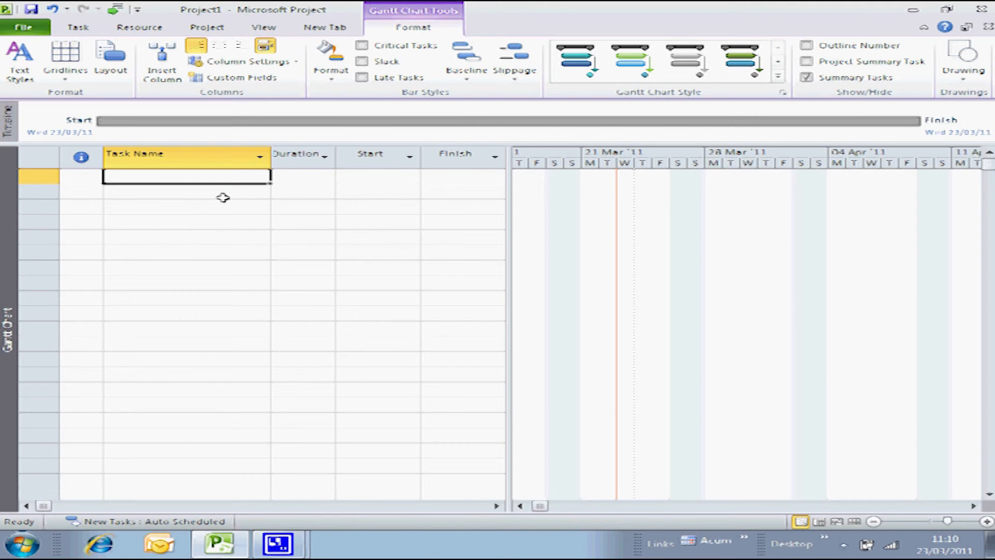
Step: Switch new tasks back to Manually Scheduled from the status-bar New Tasks indicator
{"action": "left_click", "coordinate": [152, 521]}
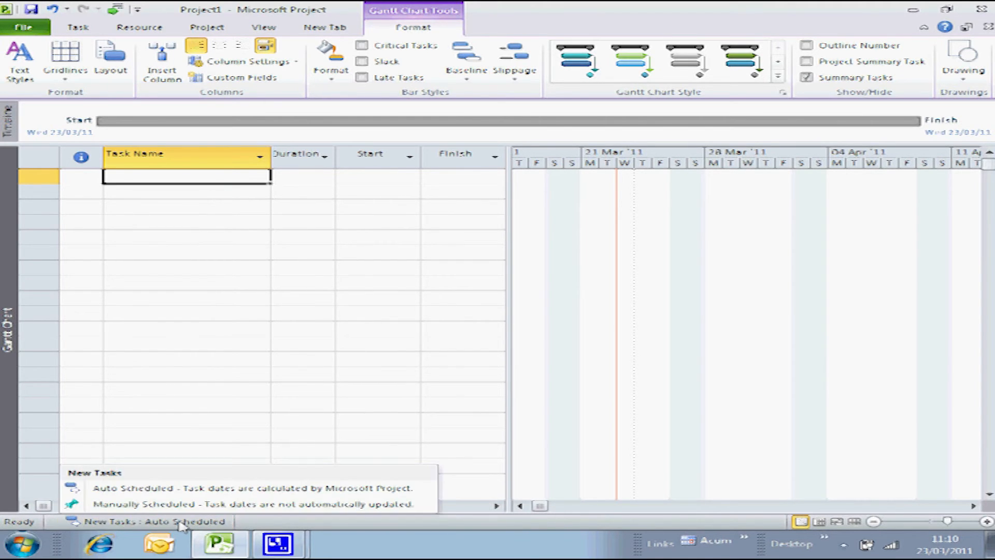
{"action": "mouse_move", "coordinate": [213, 503]}
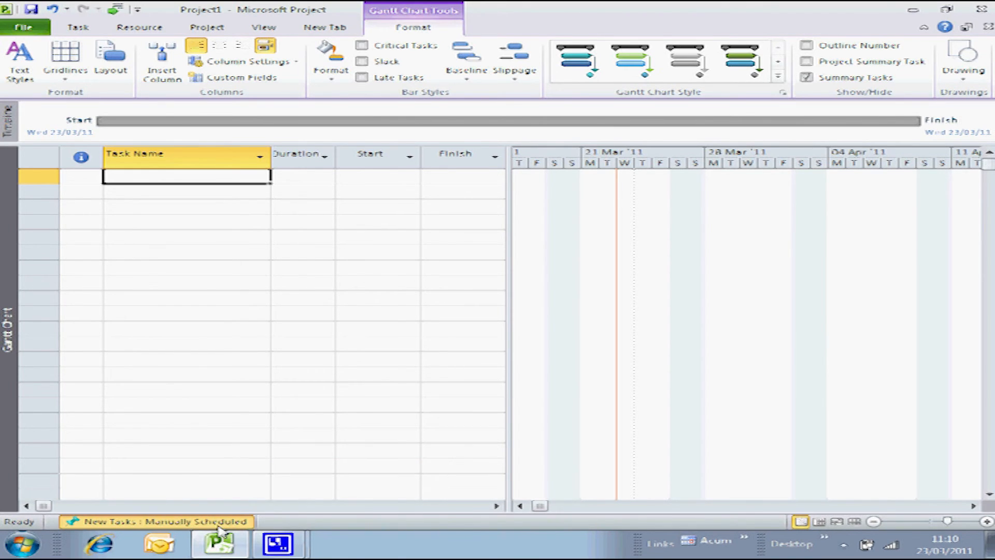
{"action": "left_click", "coordinate": [155, 521]}
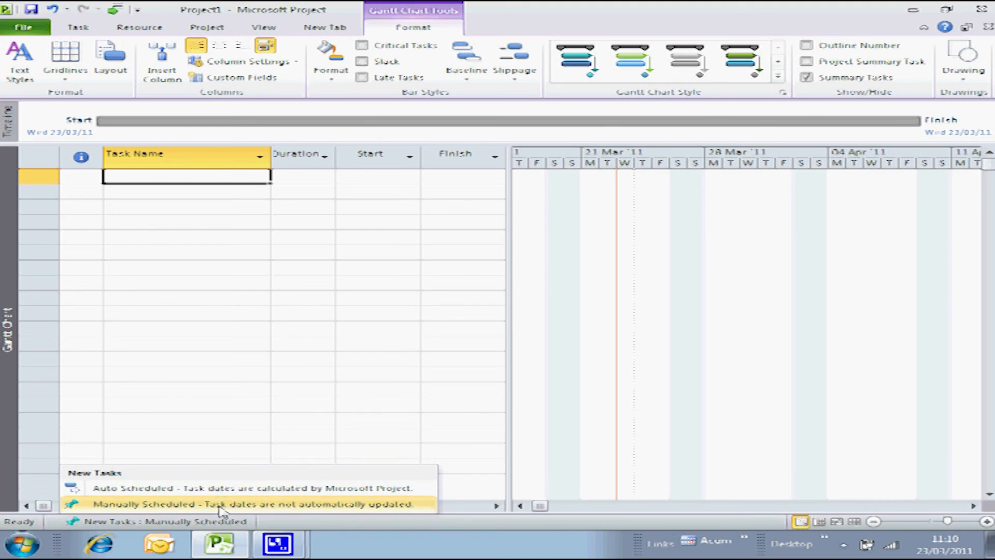